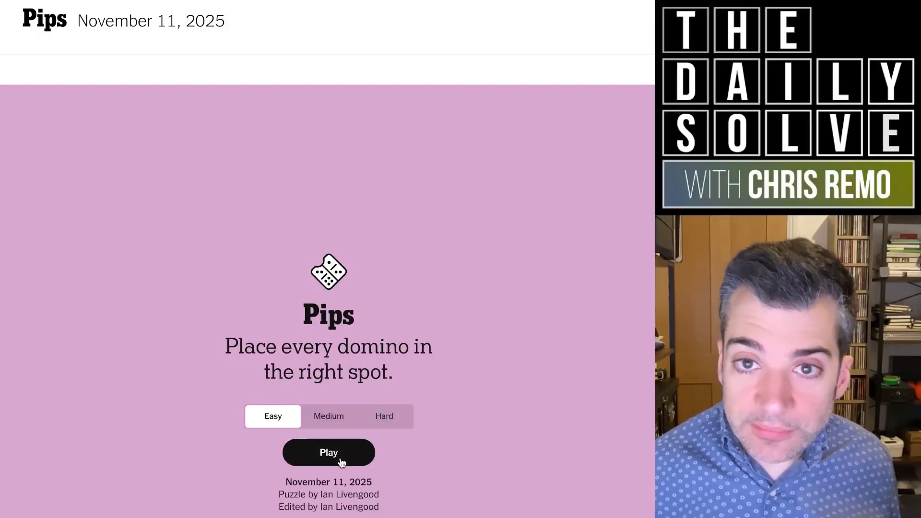
Play and solve the easy puzzle, then return to difficulty selection and choose Medium
click(328, 452)
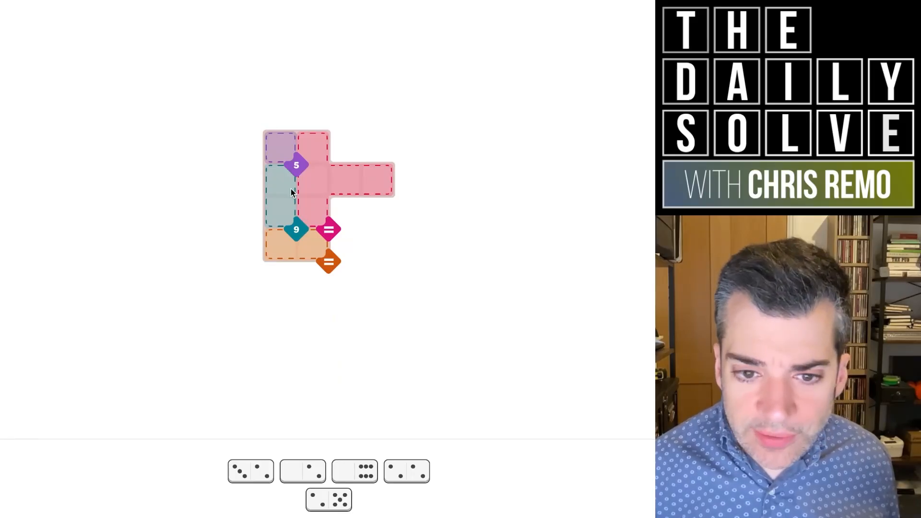
mouse_move(390, 243)
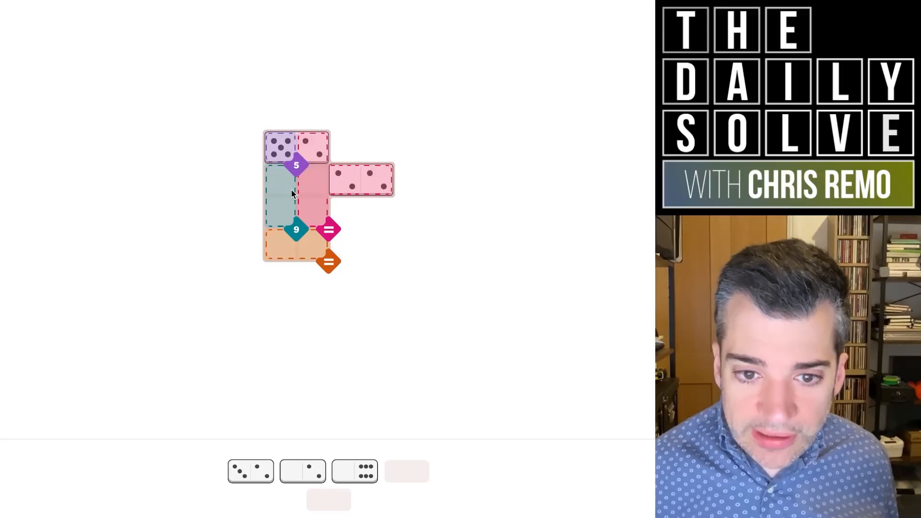
mouse_move(338, 437)
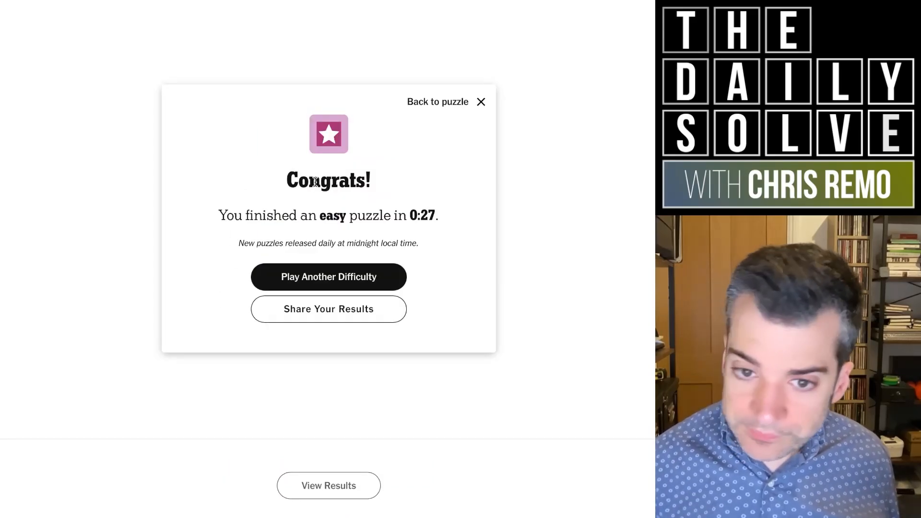
click(328, 277)
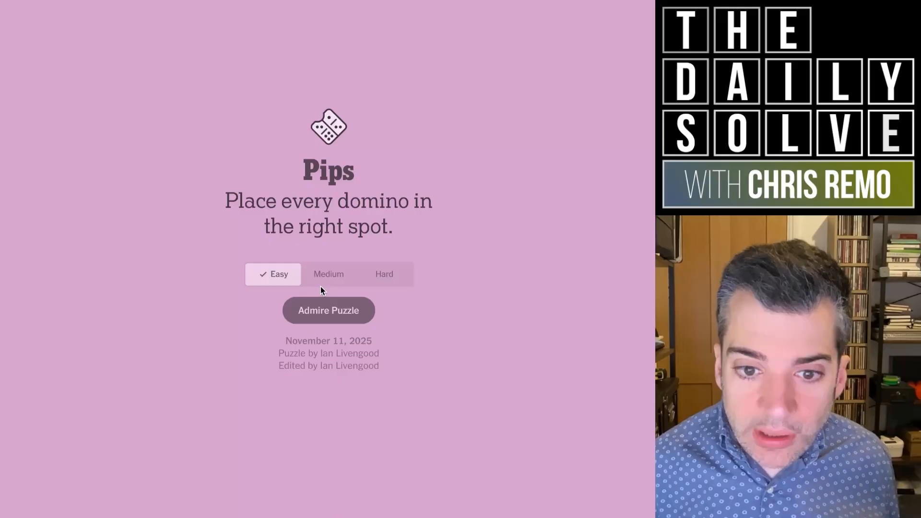
click(328, 274)
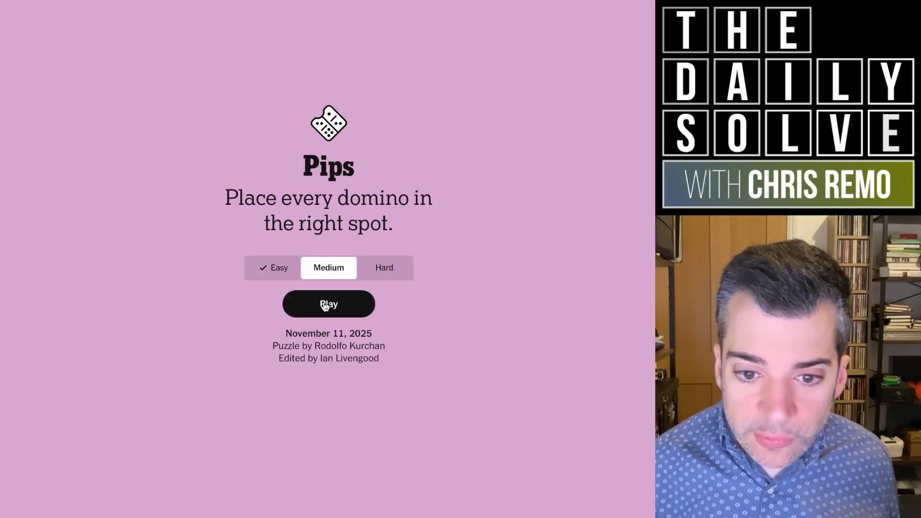
Launch the medium puzzle, showing an empty board and seven unplaced dominoes
click(327, 303)
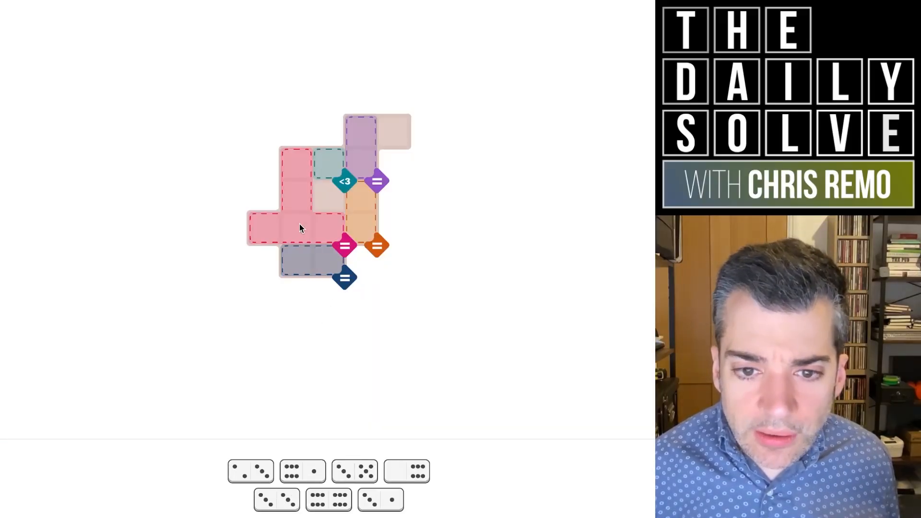
mouse_move(277, 414)
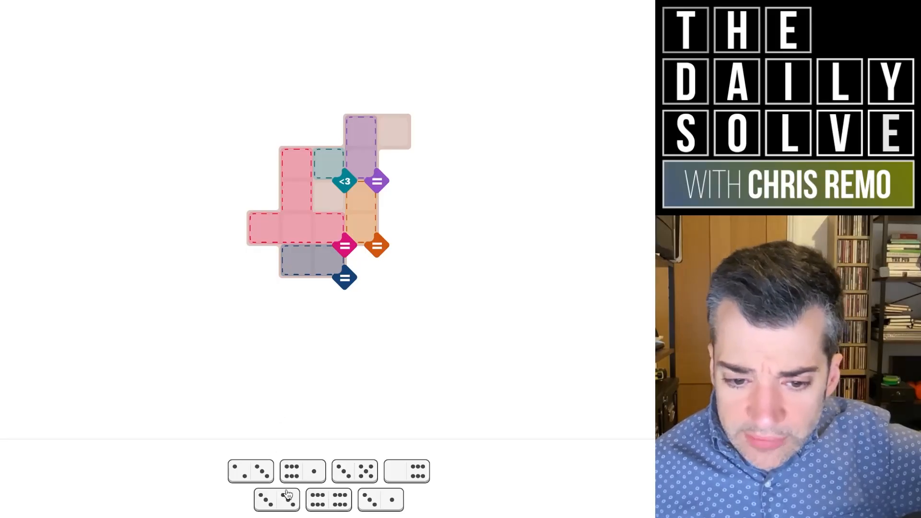
mouse_move(369, 495)
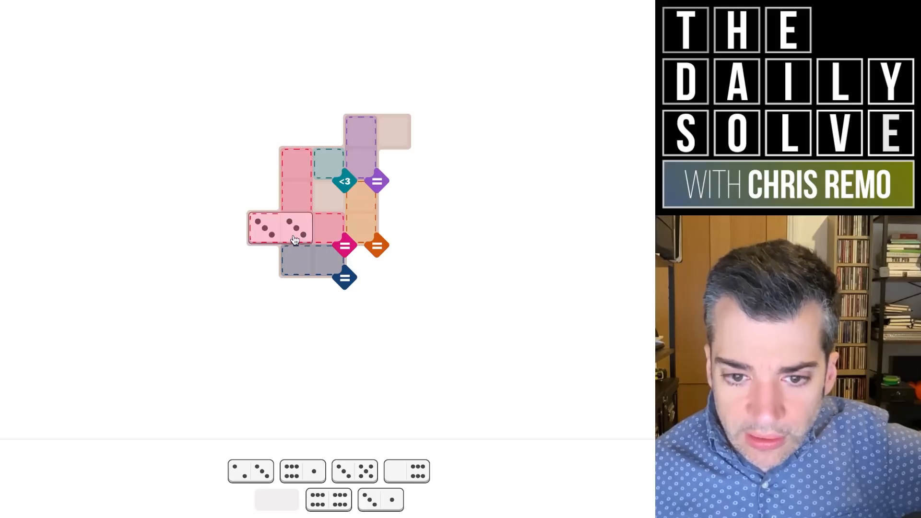
mouse_move(327, 270)
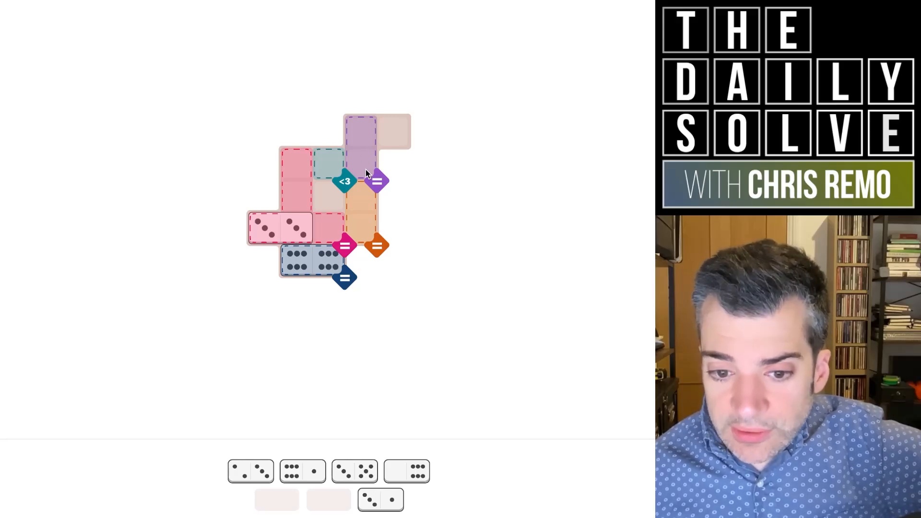
mouse_move(367, 178)
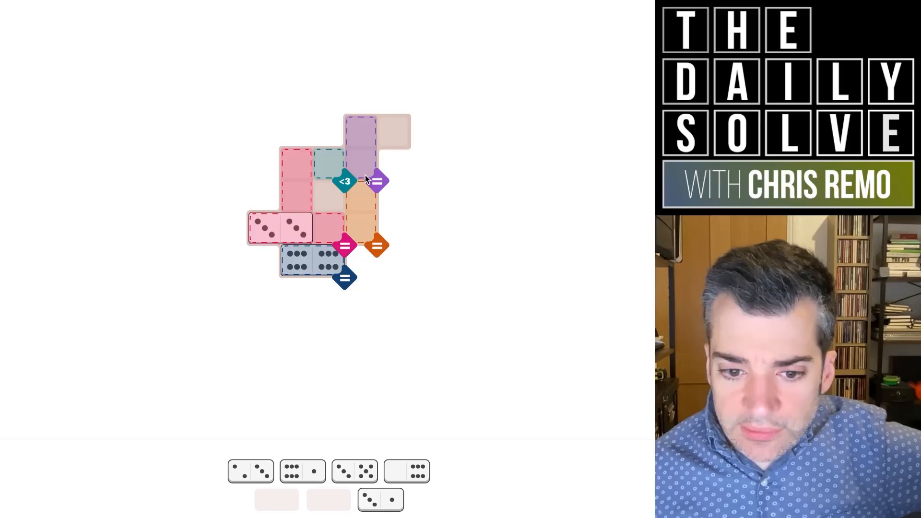
mouse_move(364, 210)
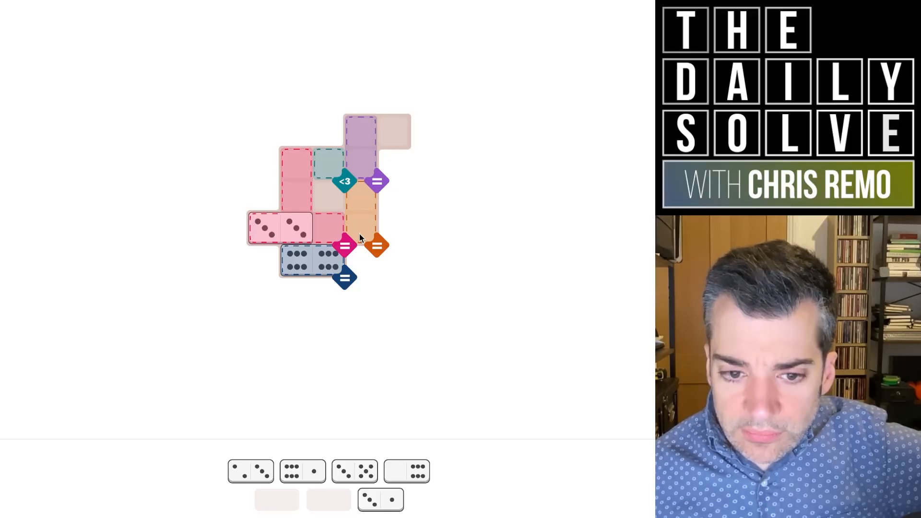
mouse_move(310, 288)
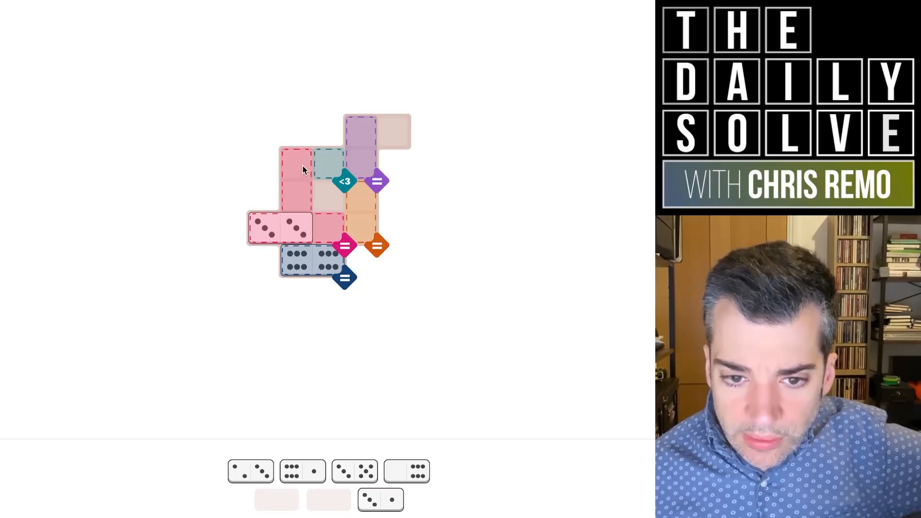
mouse_move(328, 173)
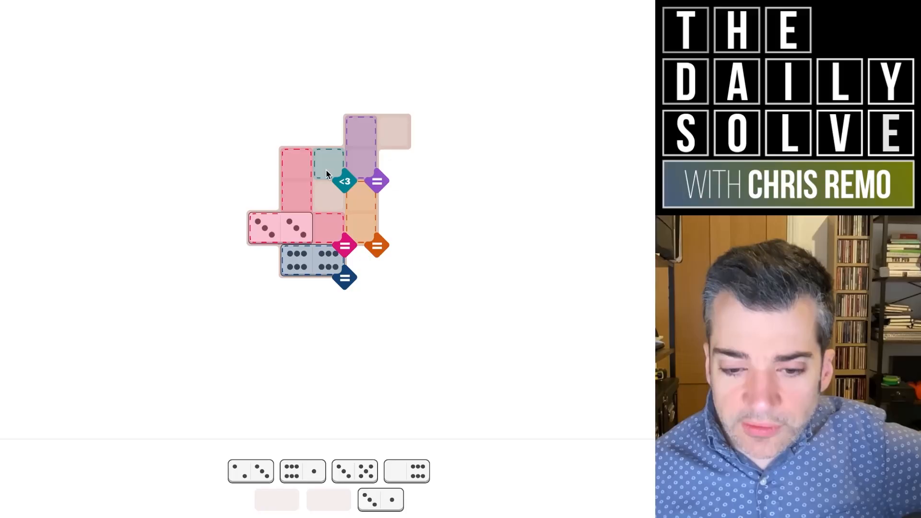
Place the last medium domino, then switch to the hard puzzle
click(251, 471)
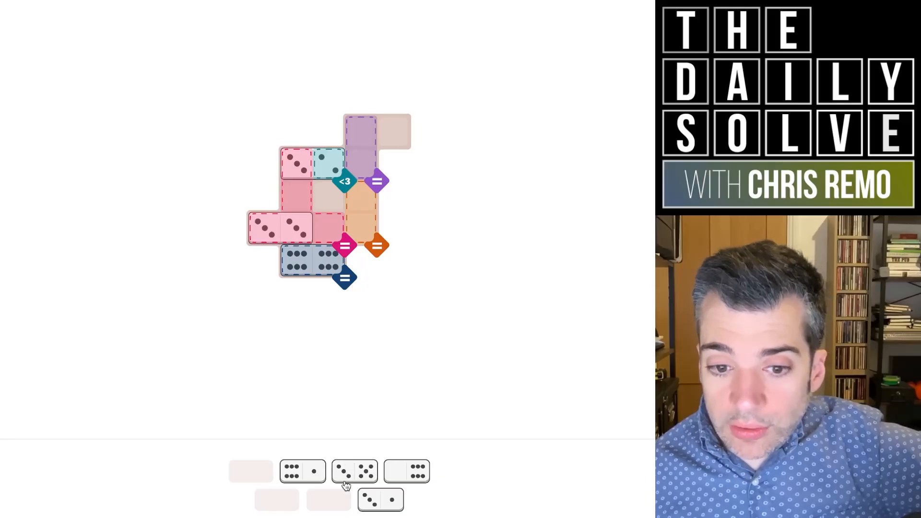
mouse_move(385, 506)
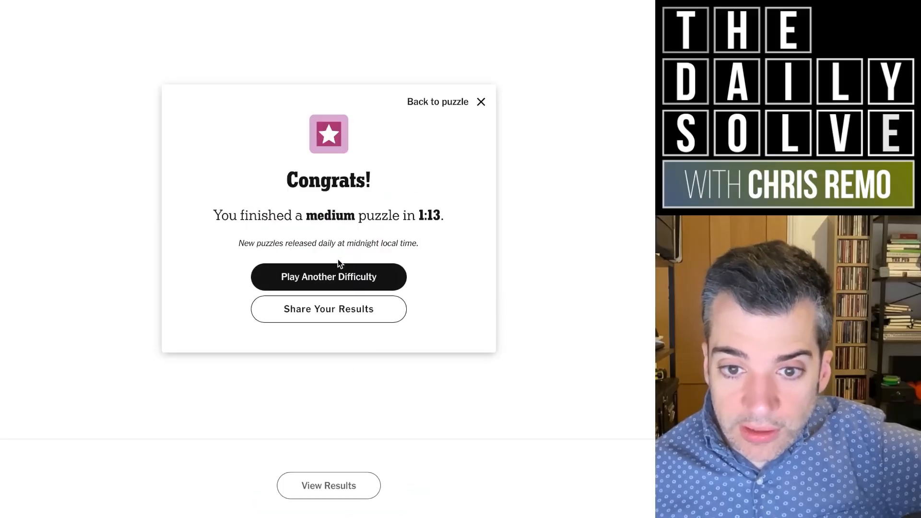
click(328, 276)
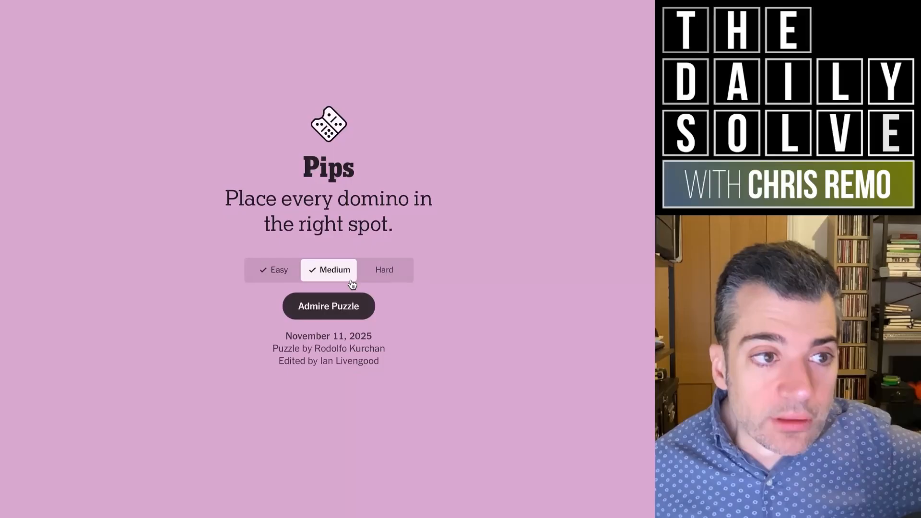
click(328, 306)
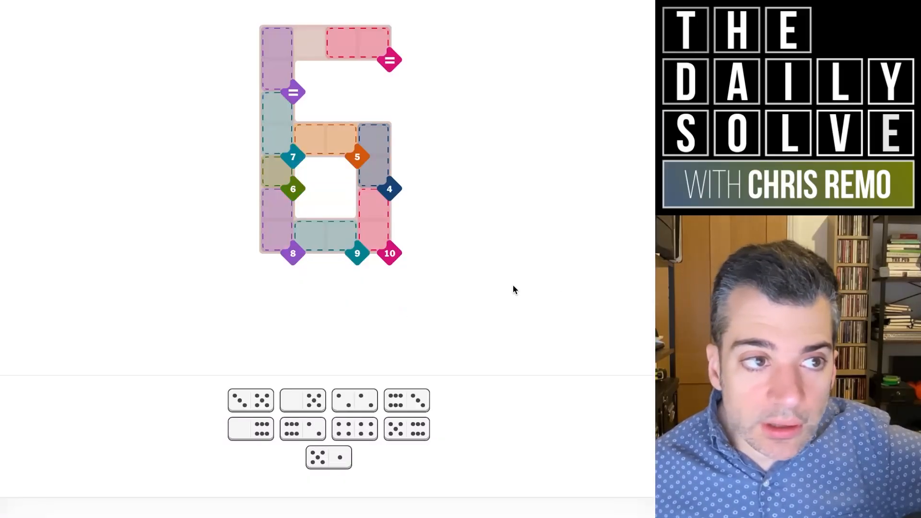
mouse_move(436, 275)
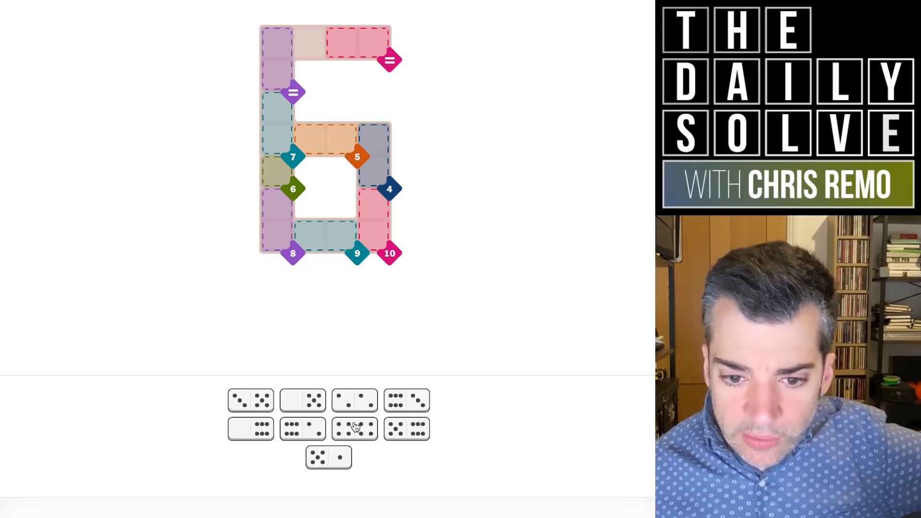
mouse_move(358, 438)
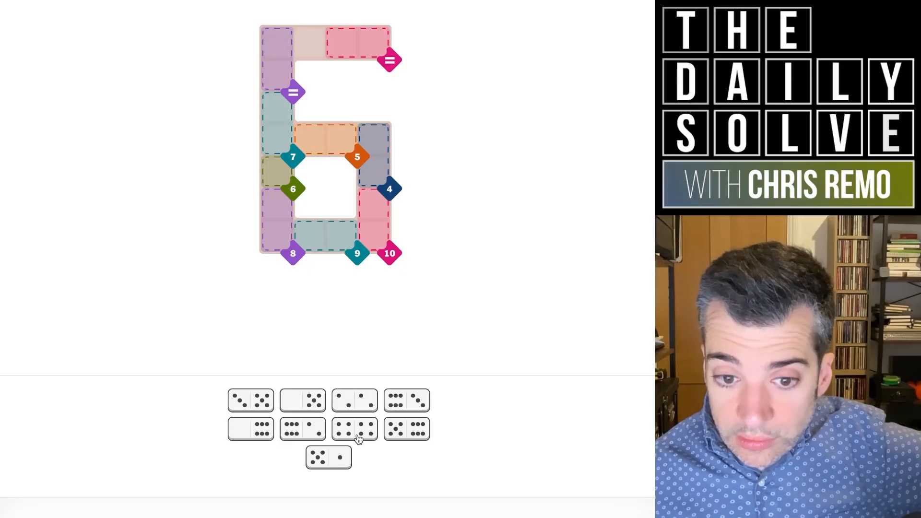
mouse_move(357, 421)
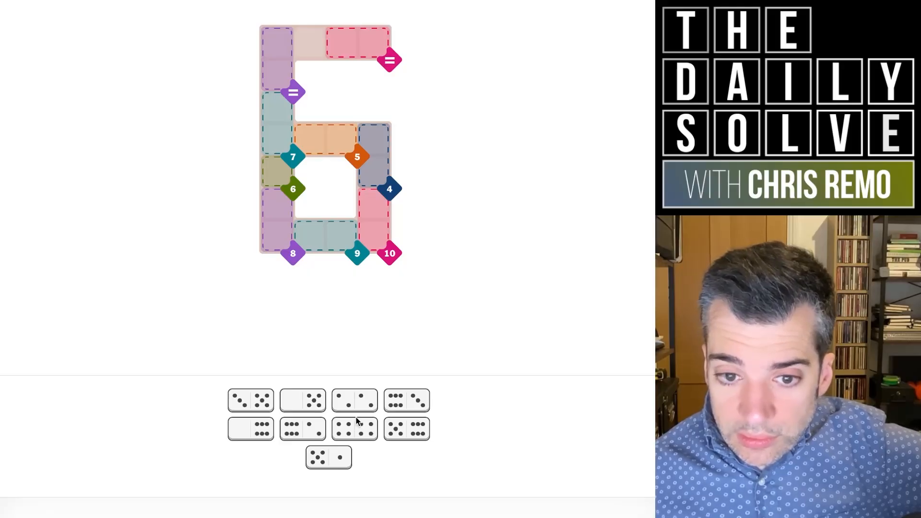
mouse_move(309, 238)
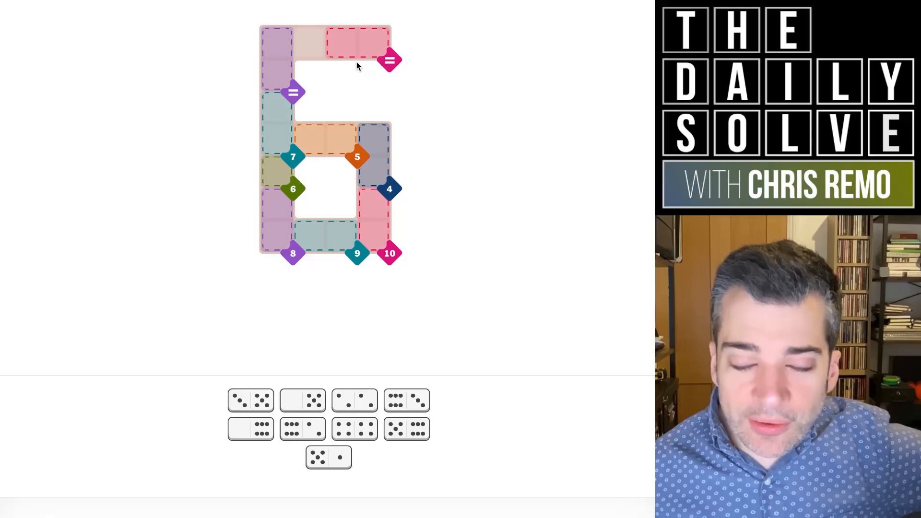
mouse_move(322, 112)
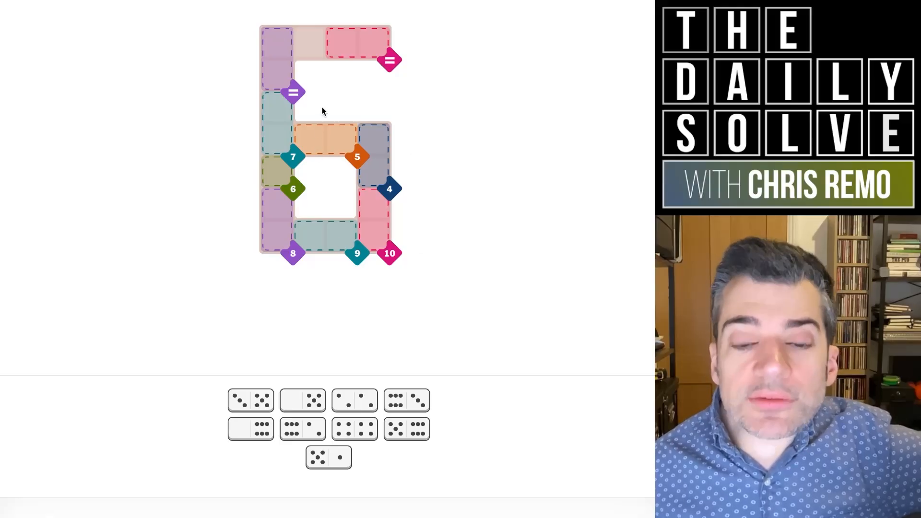
mouse_move(280, 95)
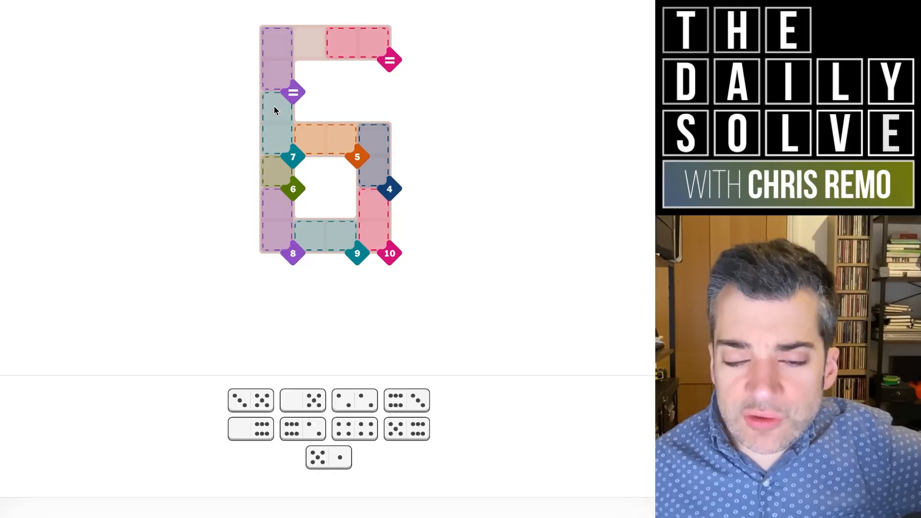
mouse_move(288, 116)
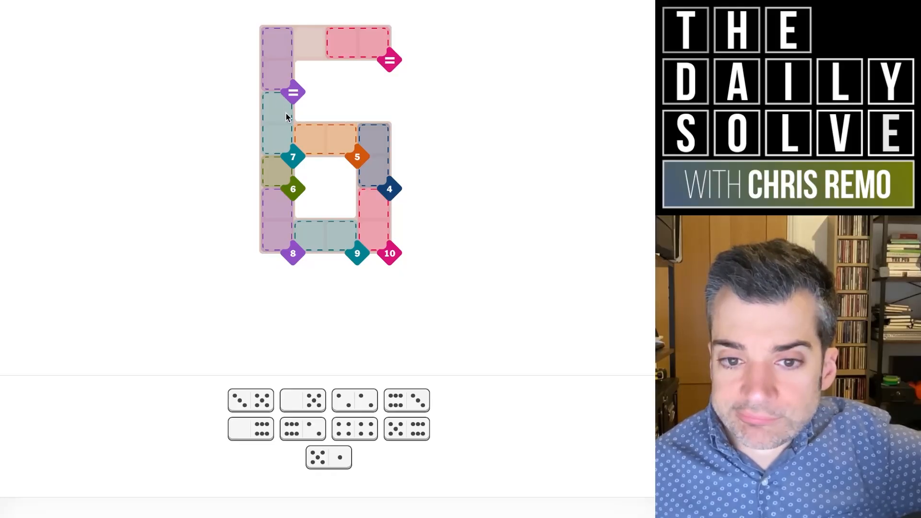
mouse_move(283, 131)
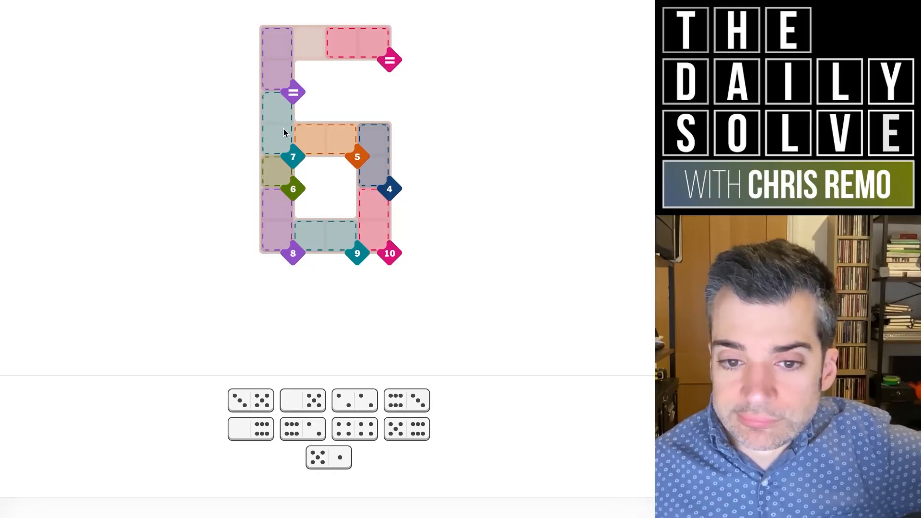
mouse_move(356, 234)
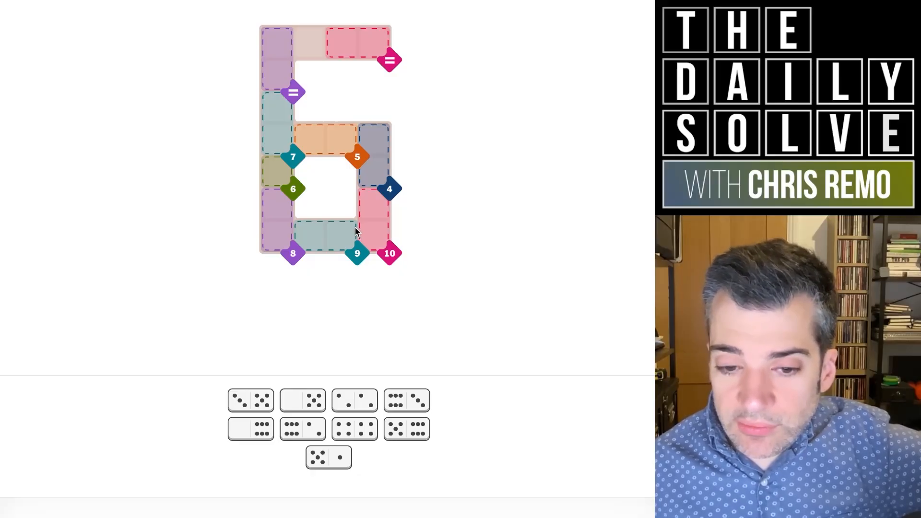
mouse_move(370, 246)
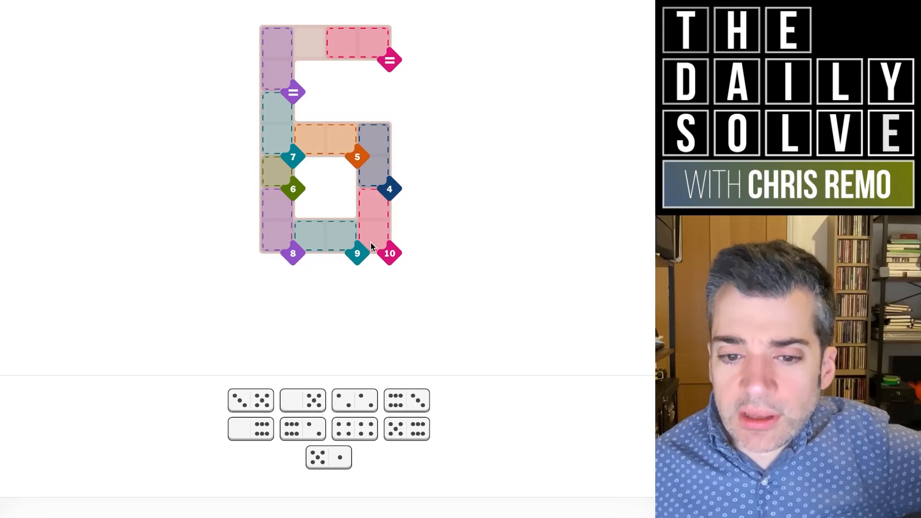
mouse_move(390, 189)
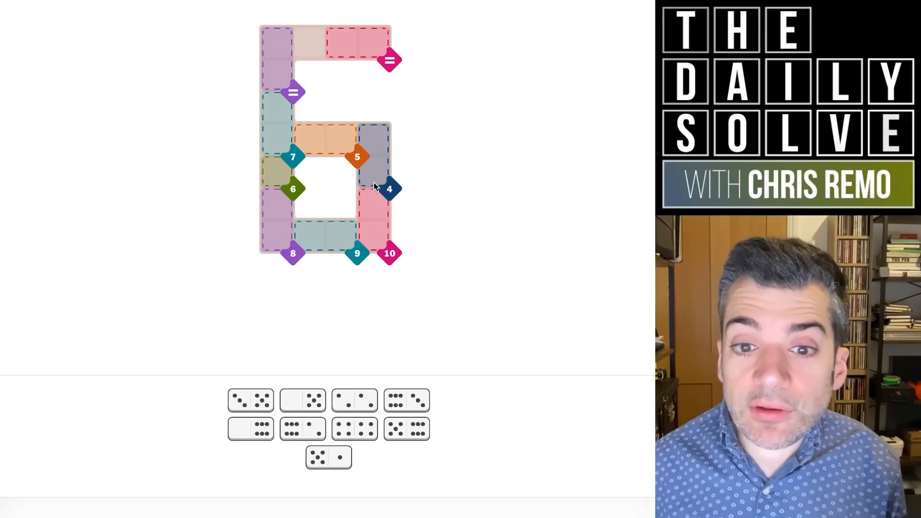
mouse_move(341, 247)
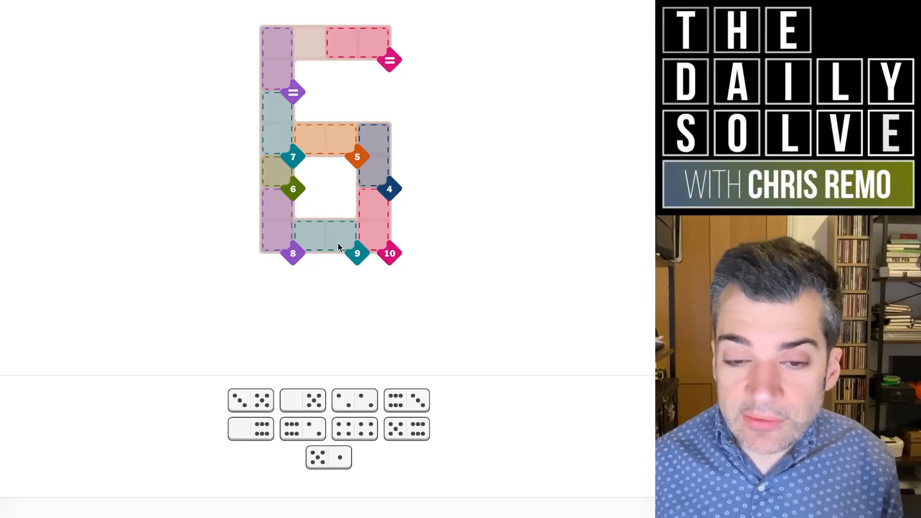
mouse_move(379, 146)
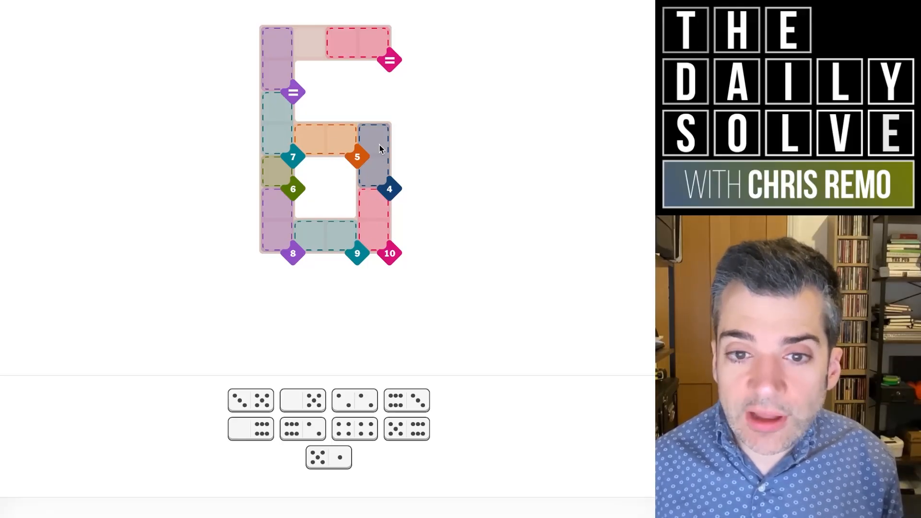
mouse_move(343, 244)
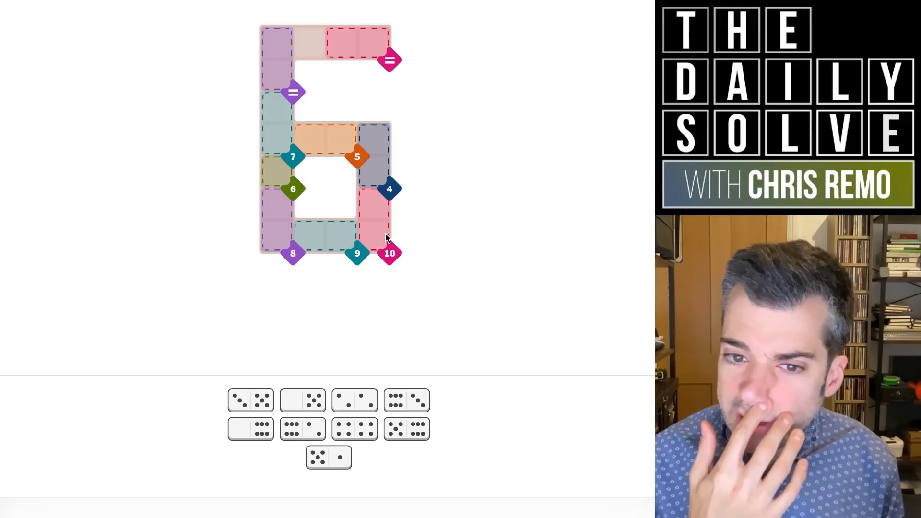
mouse_move(371, 184)
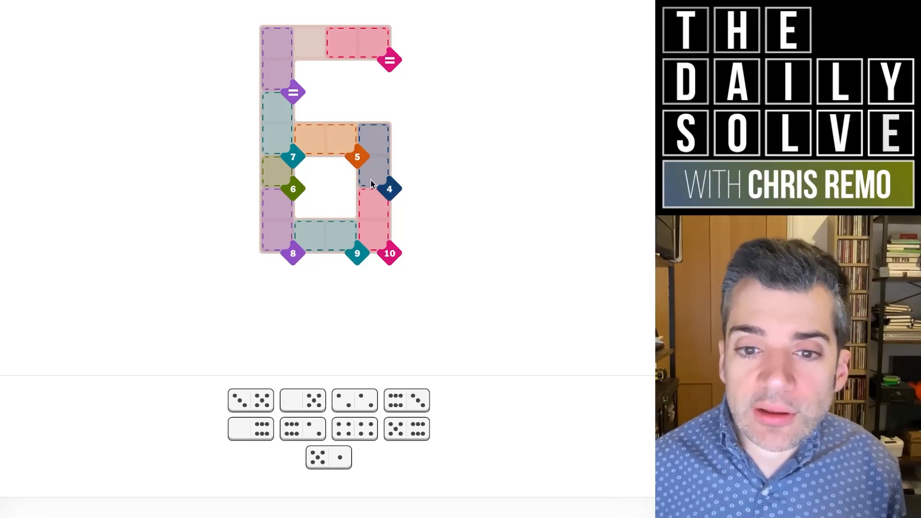
mouse_move(381, 219)
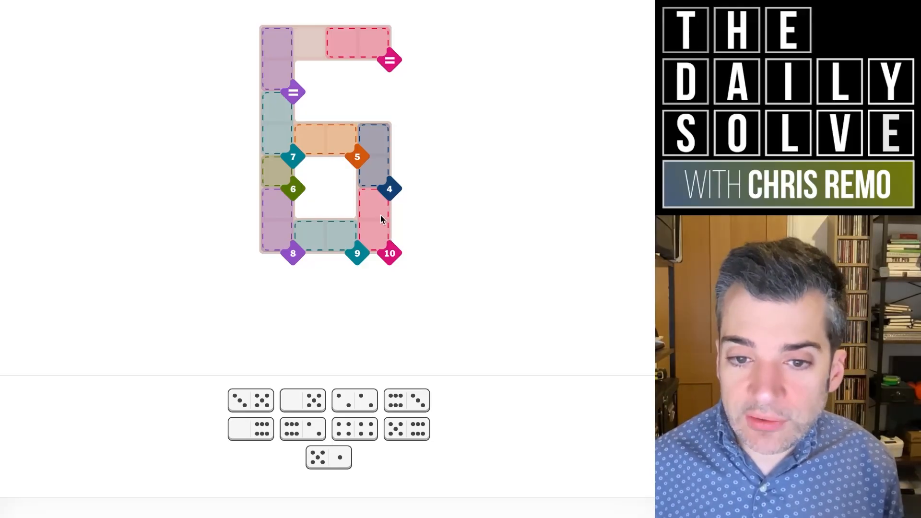
mouse_move(371, 187)
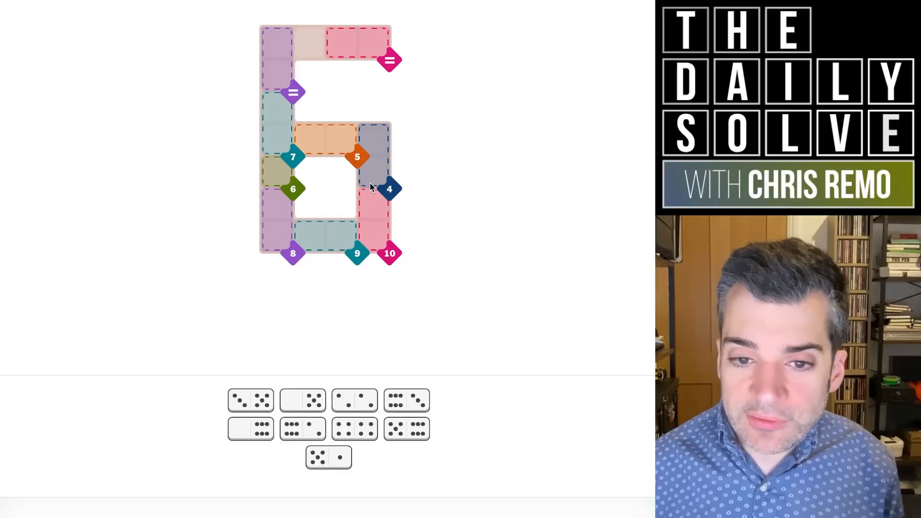
mouse_move(370, 157)
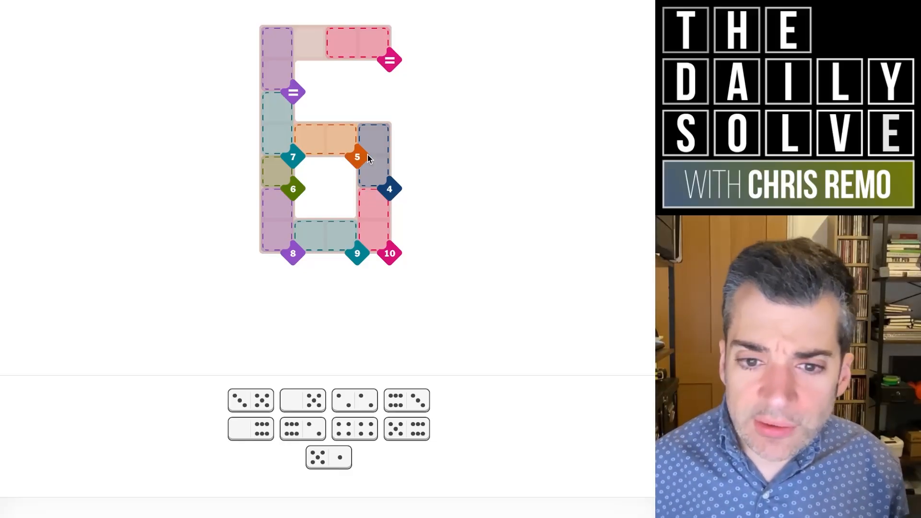
mouse_move(376, 157)
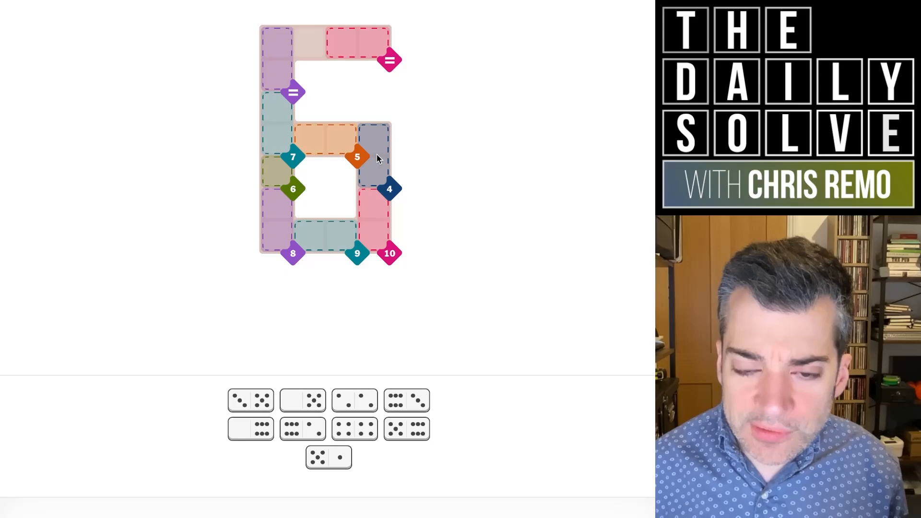
mouse_move(345, 139)
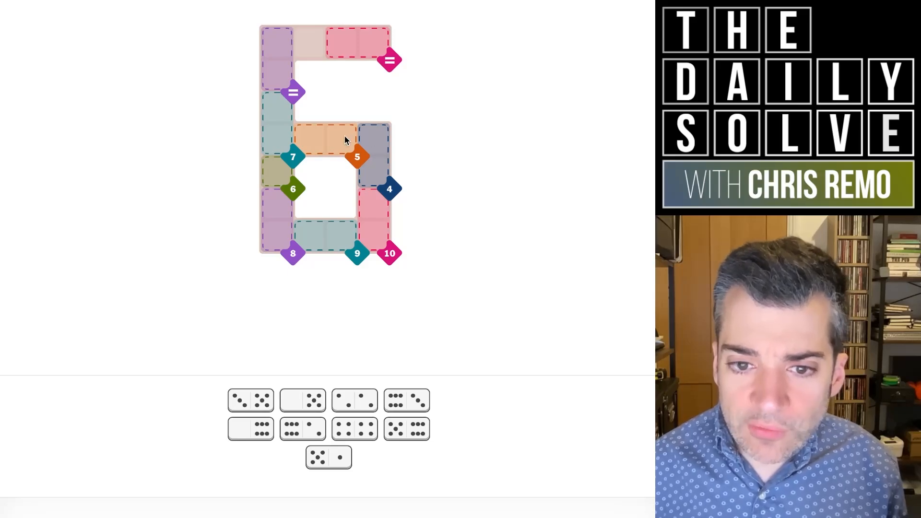
mouse_move(300, 142)
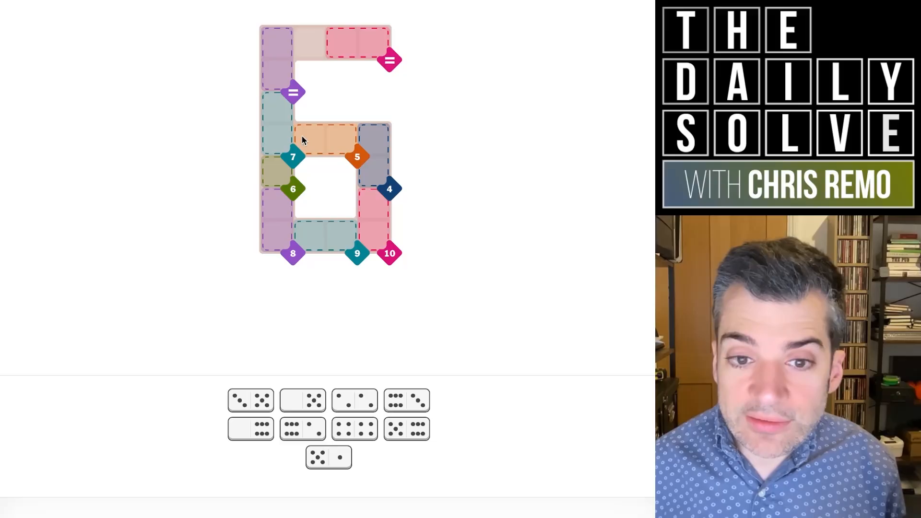
mouse_move(282, 217)
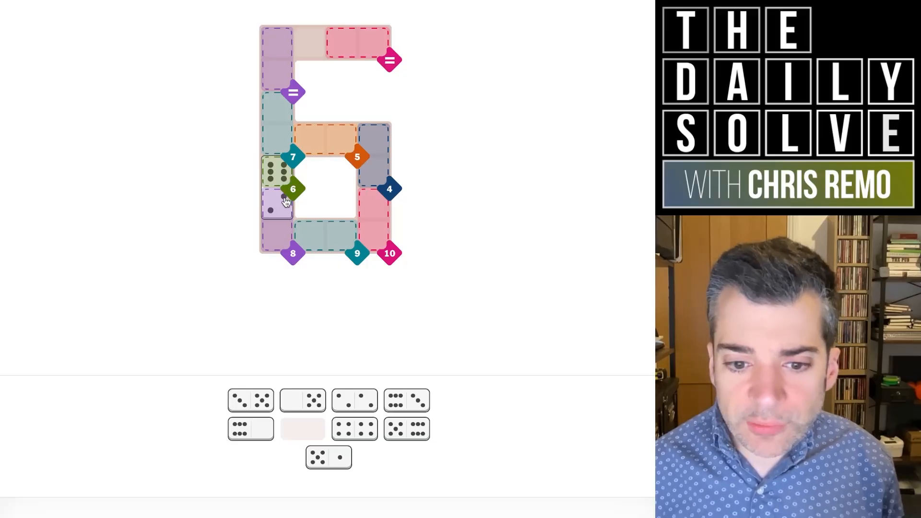
mouse_move(309, 304)
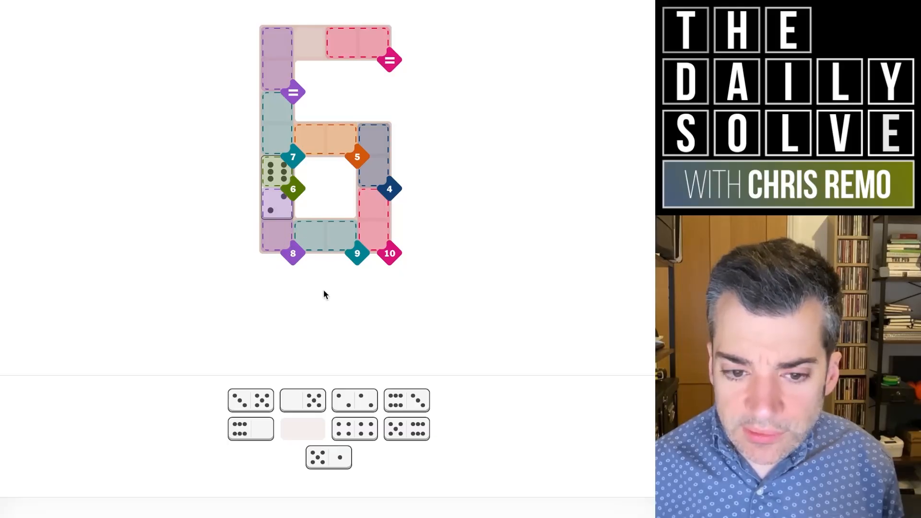
mouse_move(411, 409)
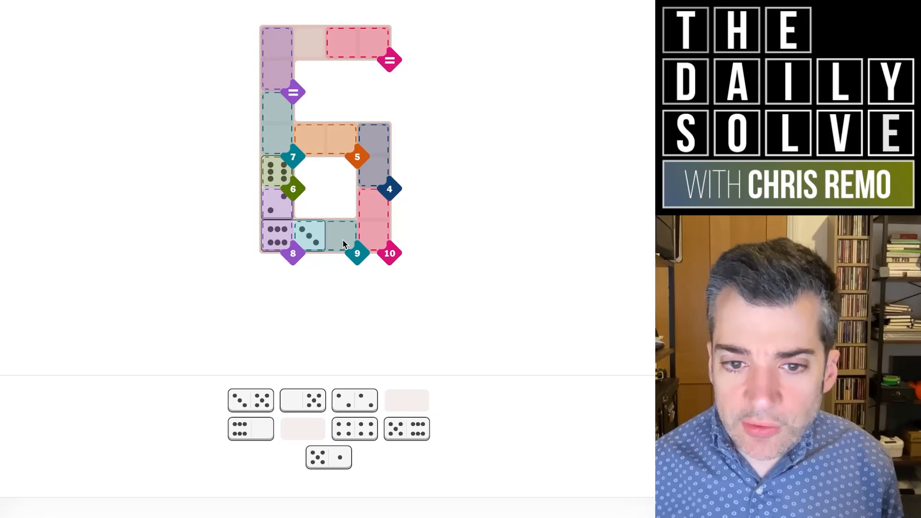
mouse_move(342, 244)
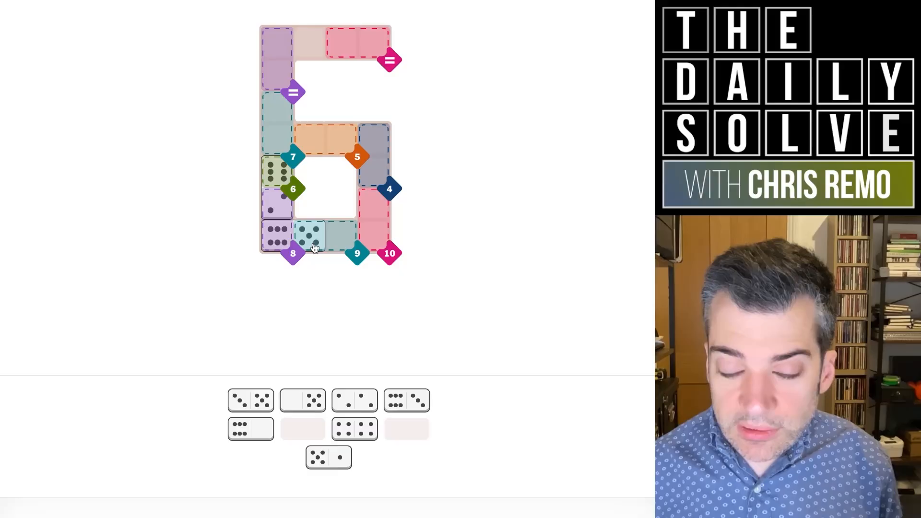
mouse_move(312, 244)
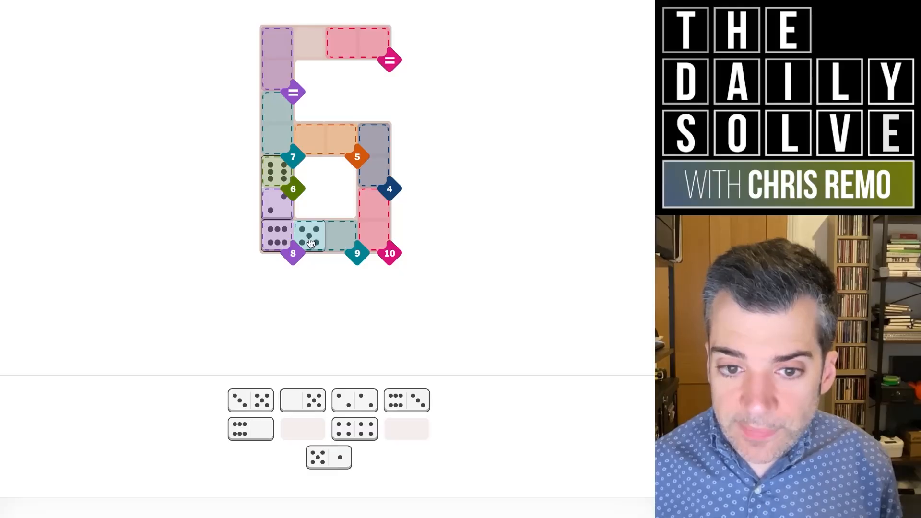
Trial-place dominoes like the five-three in the bottom-left corner, then clear them
click(309, 235)
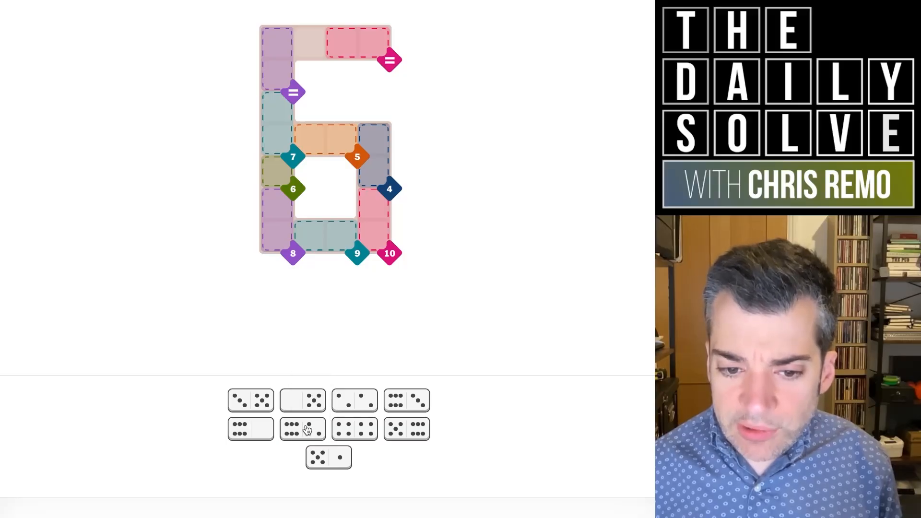
mouse_move(294, 438)
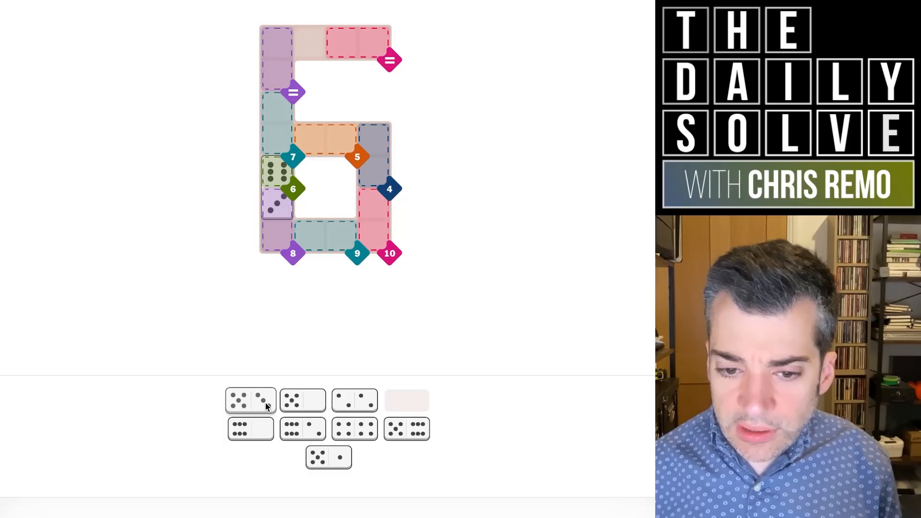
mouse_move(332, 468)
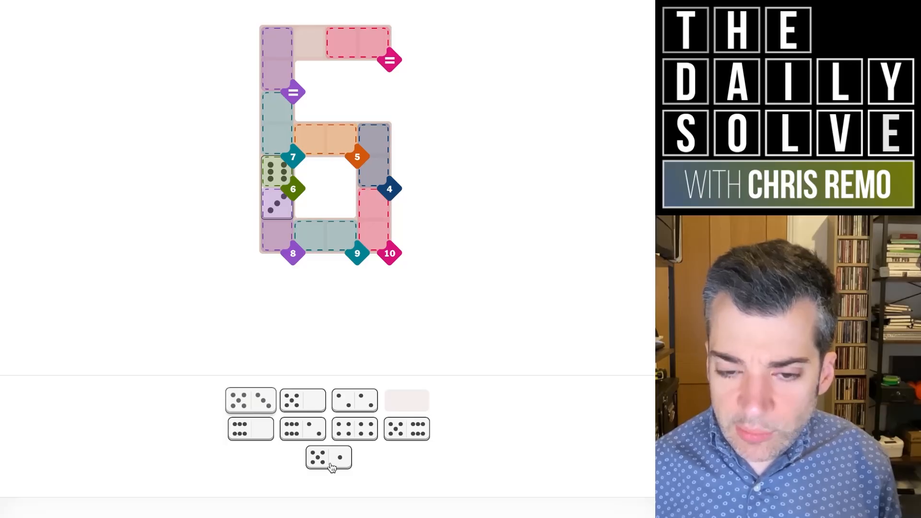
mouse_move(356, 421)
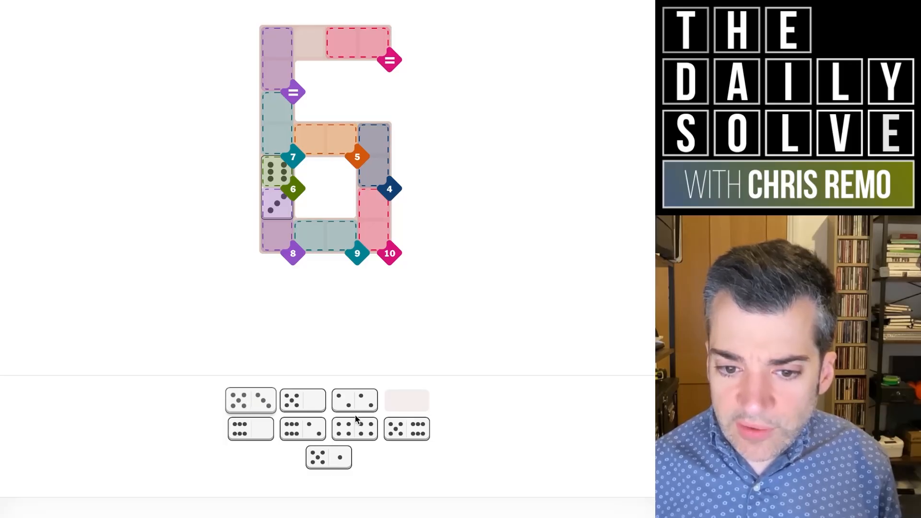
click(250, 400)
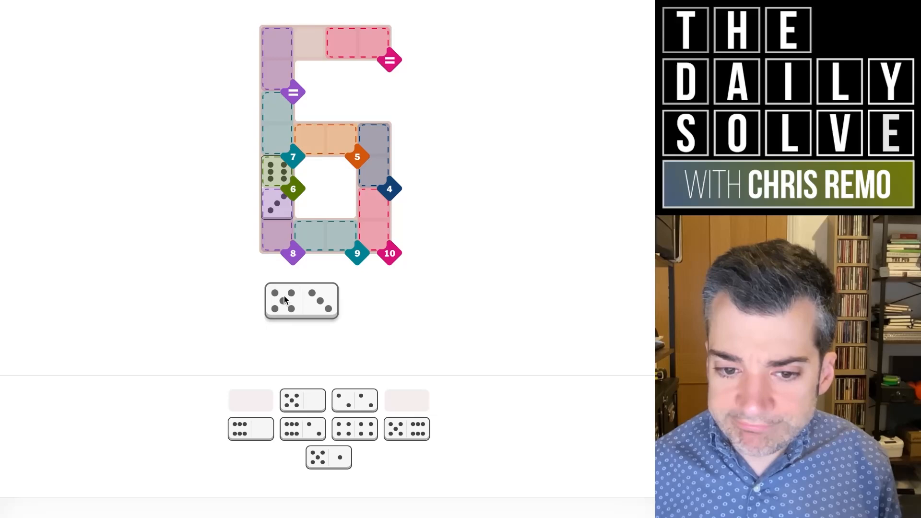
click(301, 301)
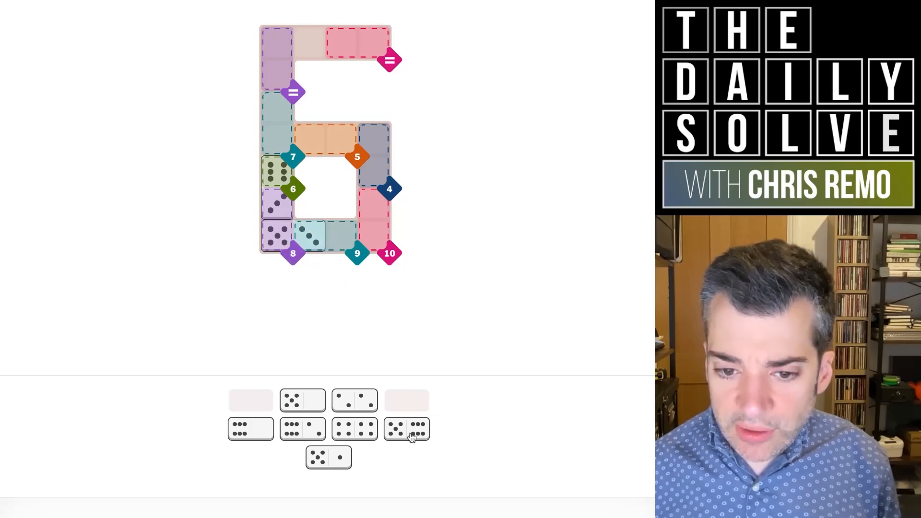
click(406, 428)
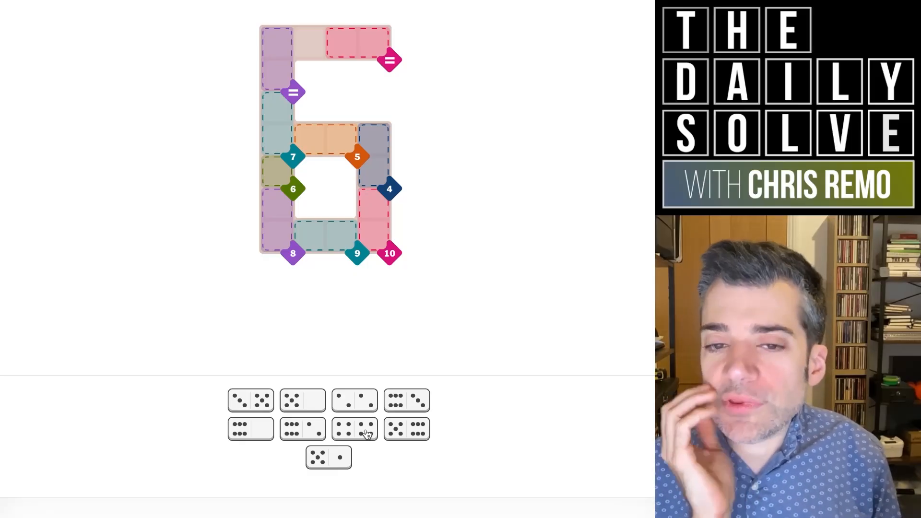
mouse_move(356, 380)
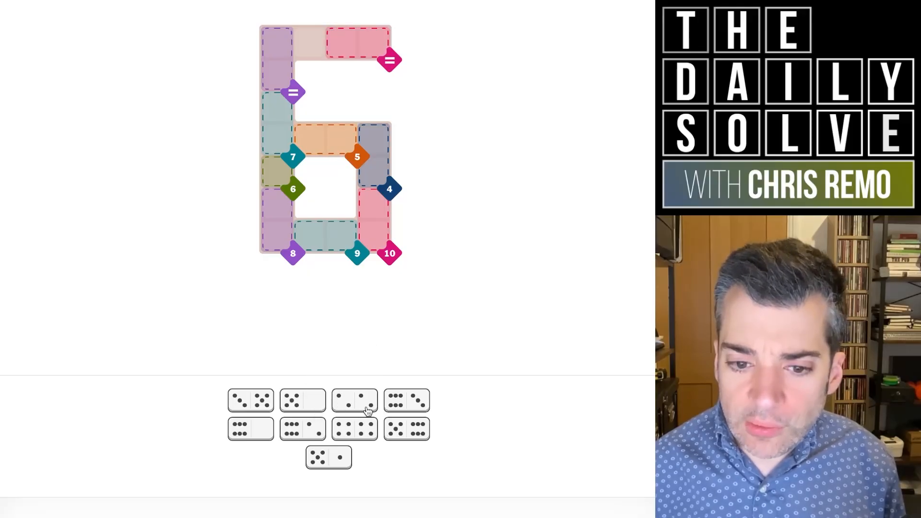
mouse_move(372, 406)
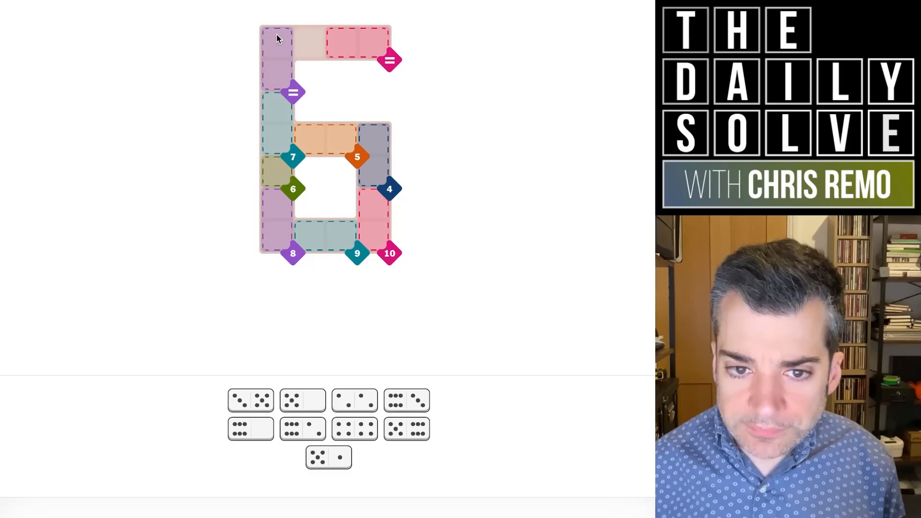
mouse_move(282, 53)
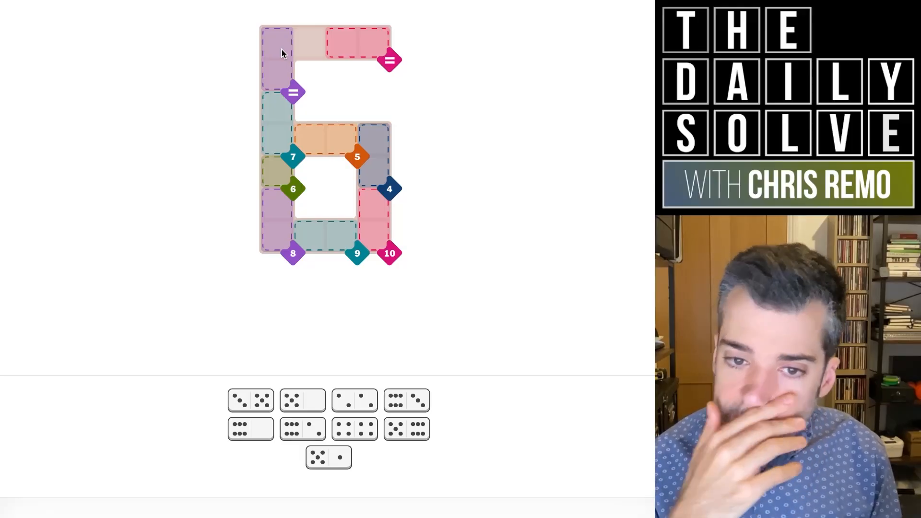
mouse_move(384, 197)
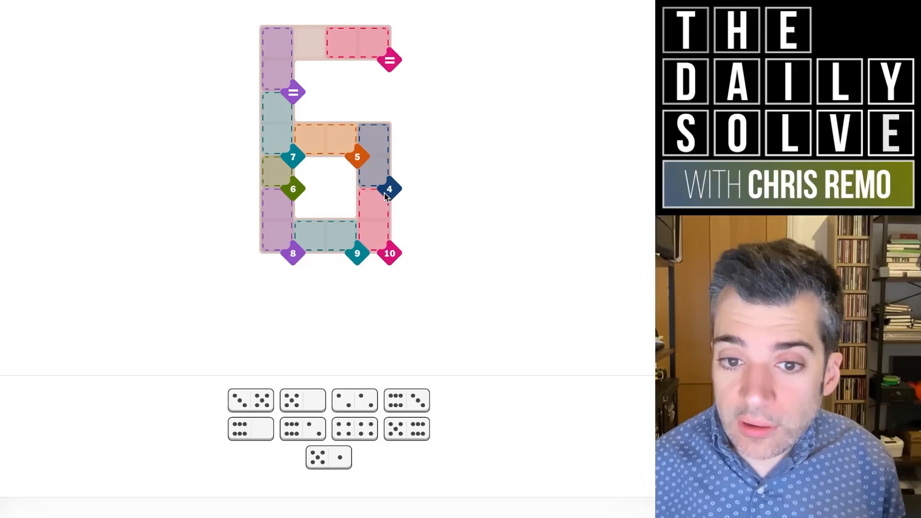
mouse_move(384, 206)
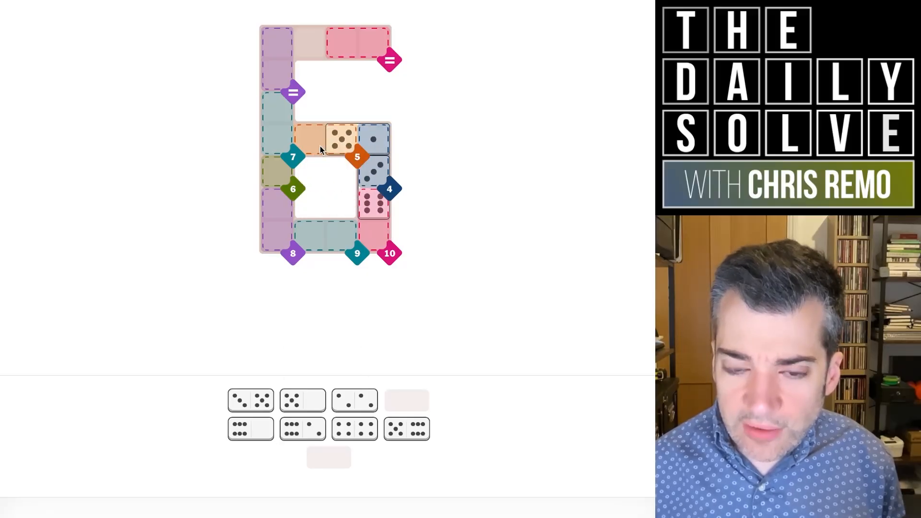
mouse_move(317, 272)
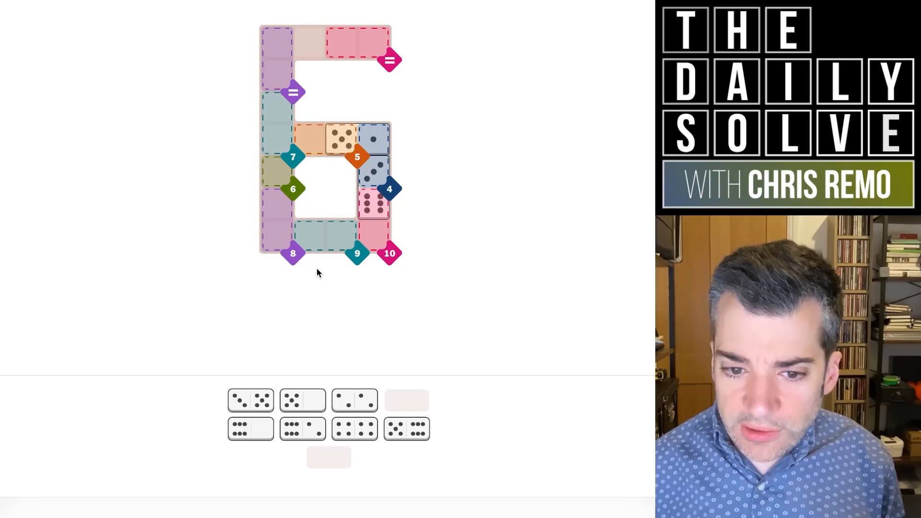
mouse_move(312, 294)
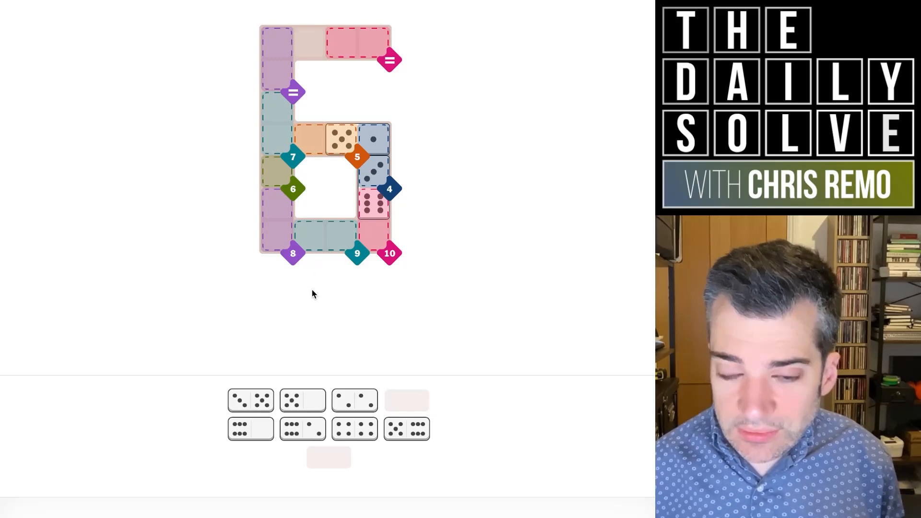
mouse_move(363, 174)
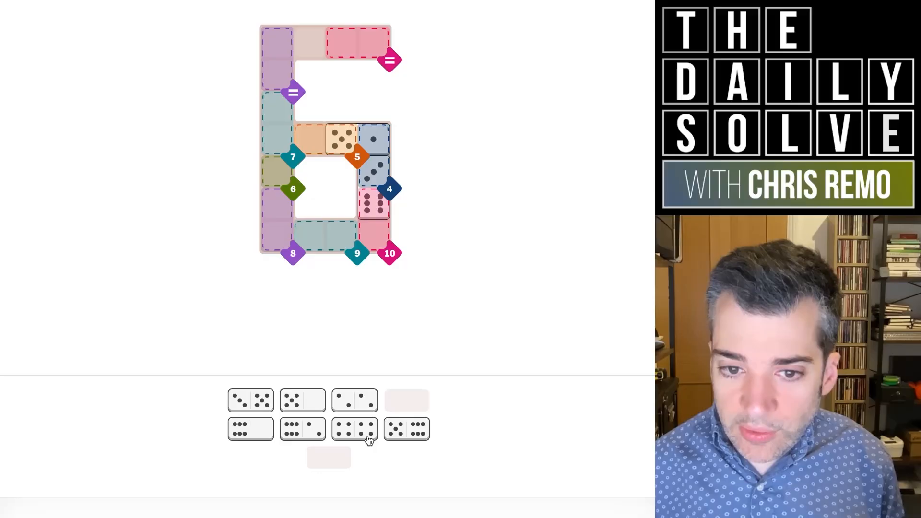
Pick up a tray domino for the bottom cells of the six-shaped board
click(354, 429)
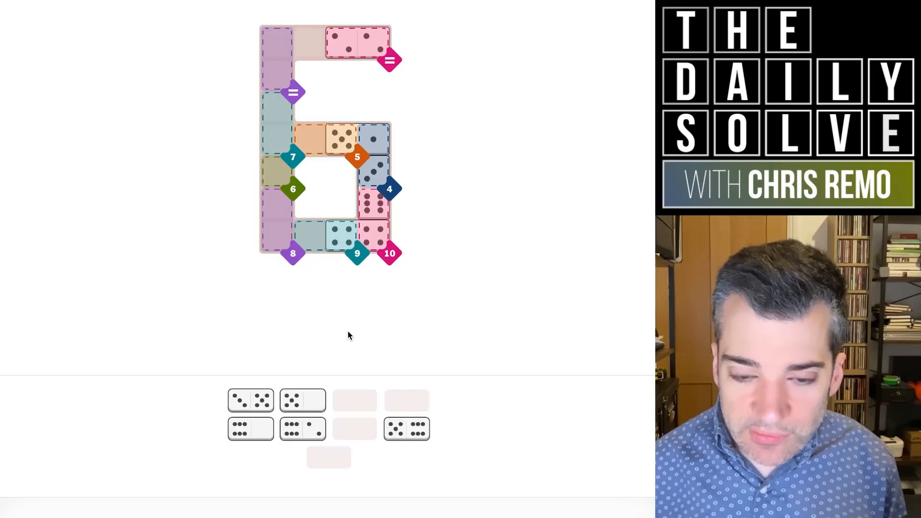
mouse_move(349, 131)
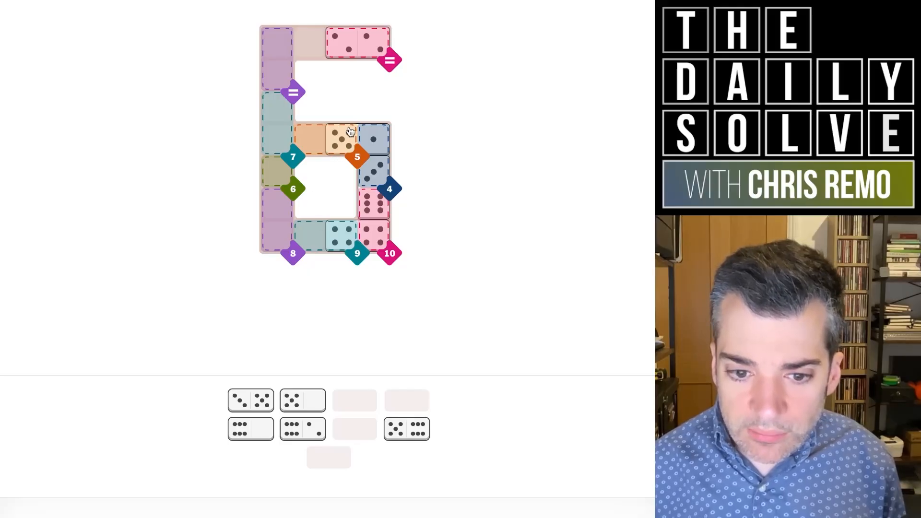
mouse_move(300, 144)
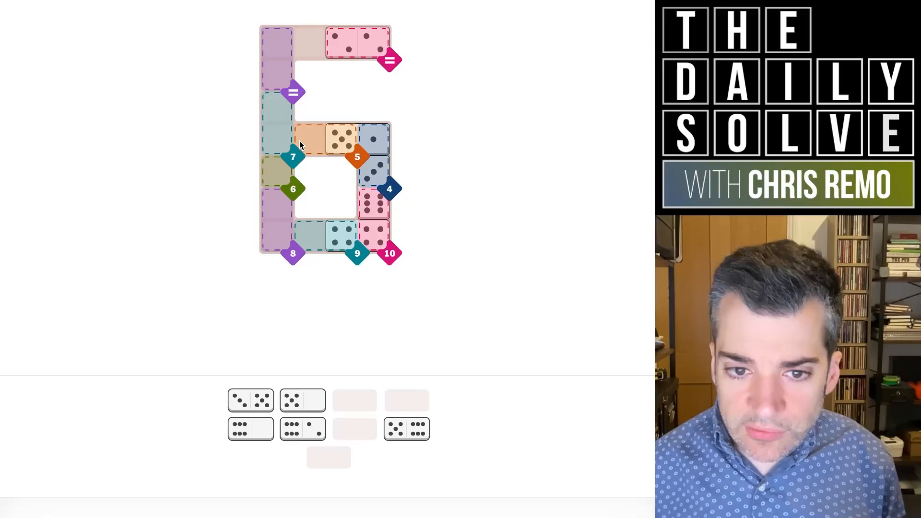
mouse_move(282, 123)
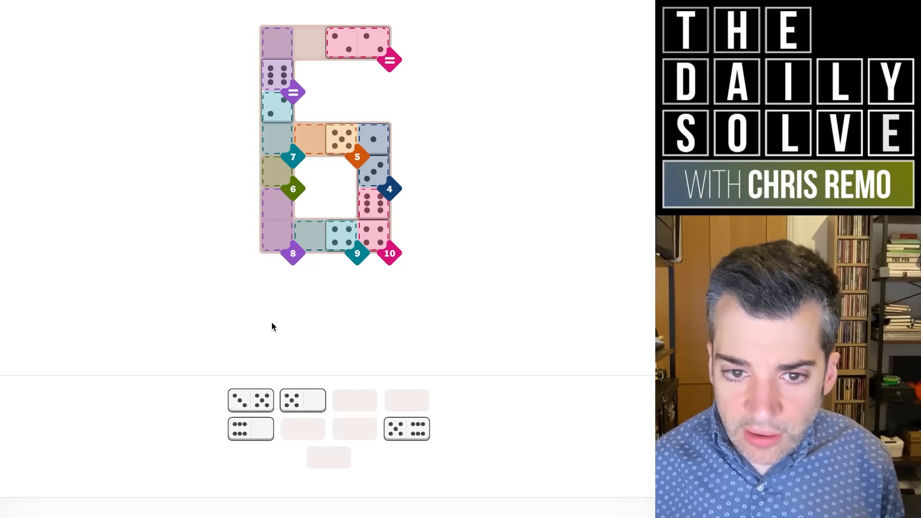
mouse_move(259, 437)
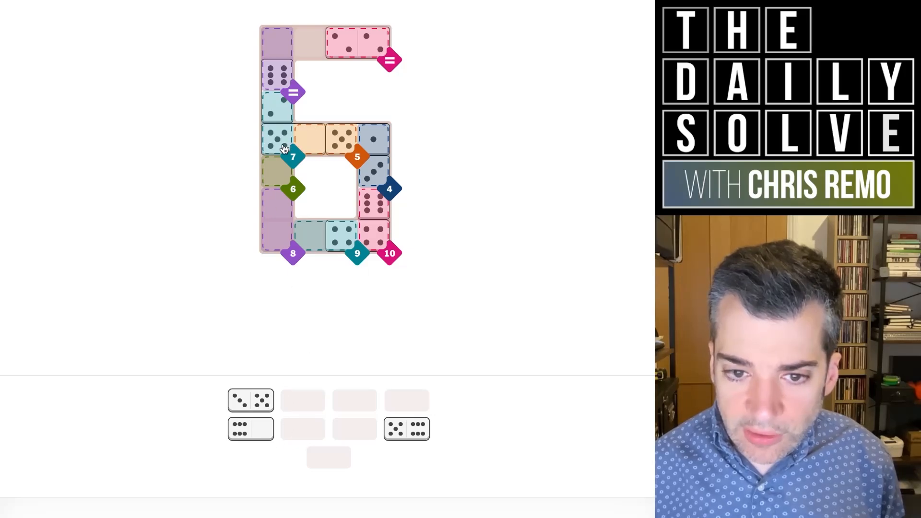
mouse_move(345, 322)
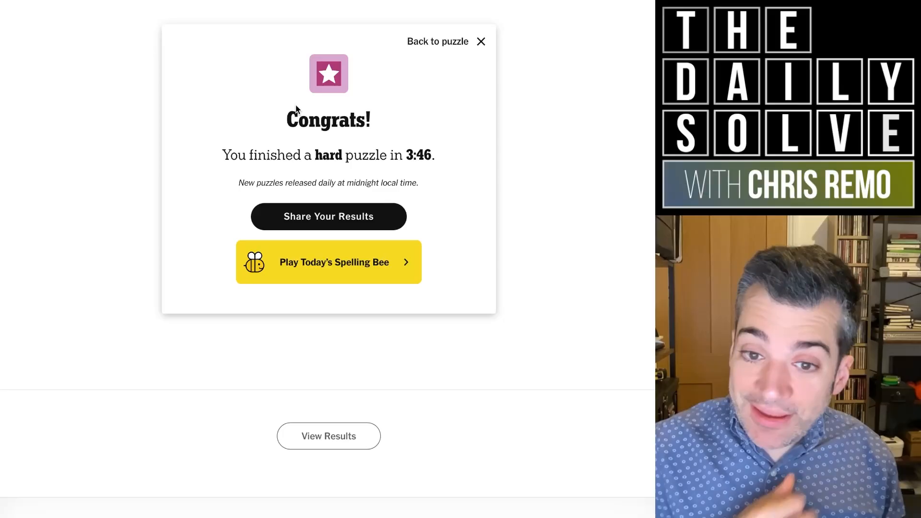
Dismiss the Congrats dialog to view the finished hard board solved in 3:46
click(481, 41)
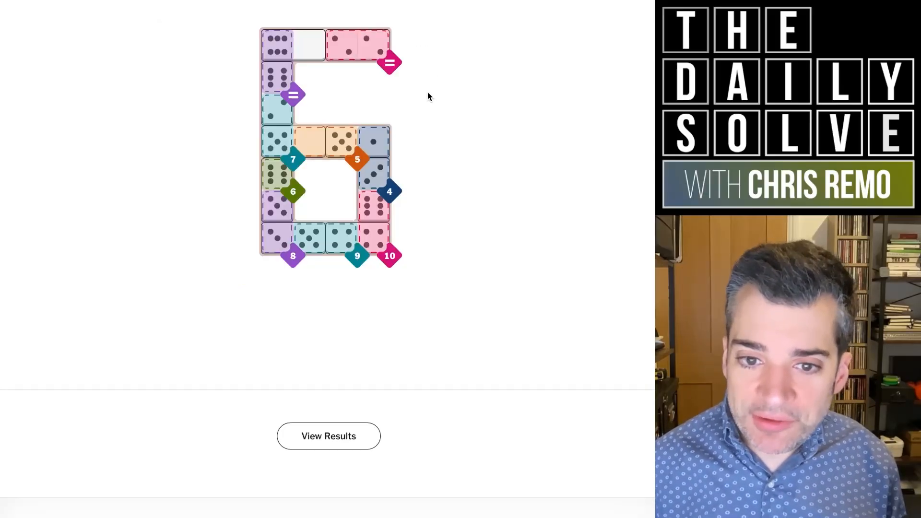
mouse_move(371, 158)
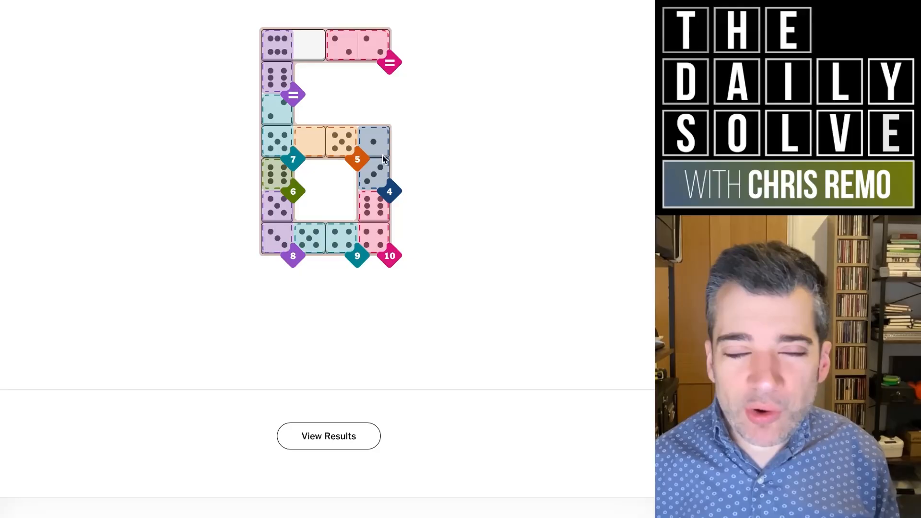
mouse_move(400, 176)
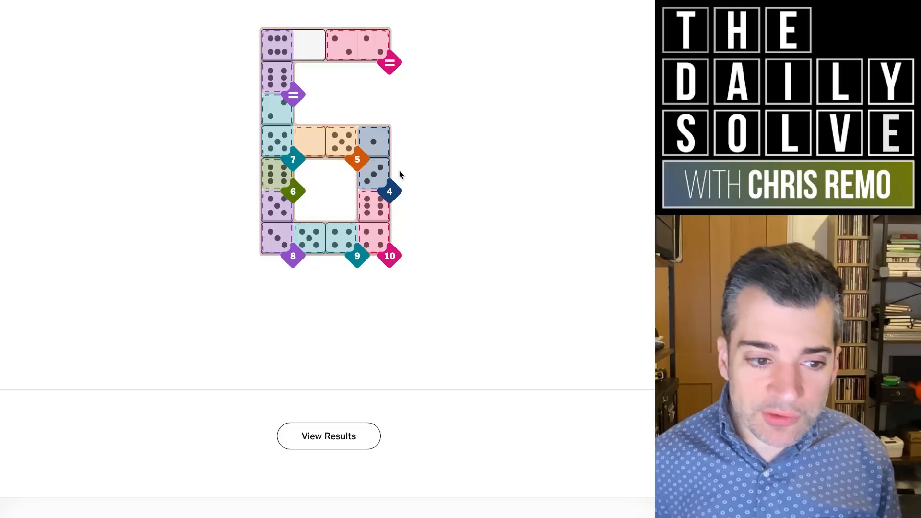
mouse_move(389, 158)
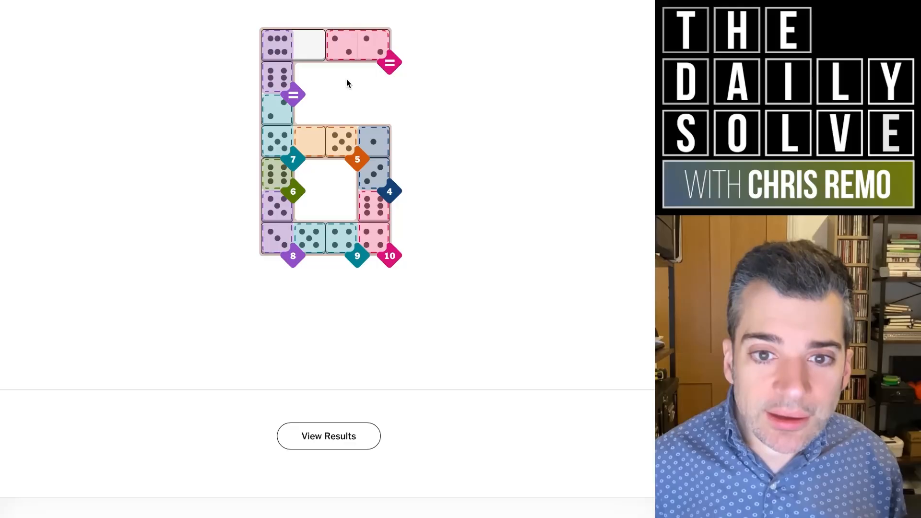
mouse_move(355, 78)
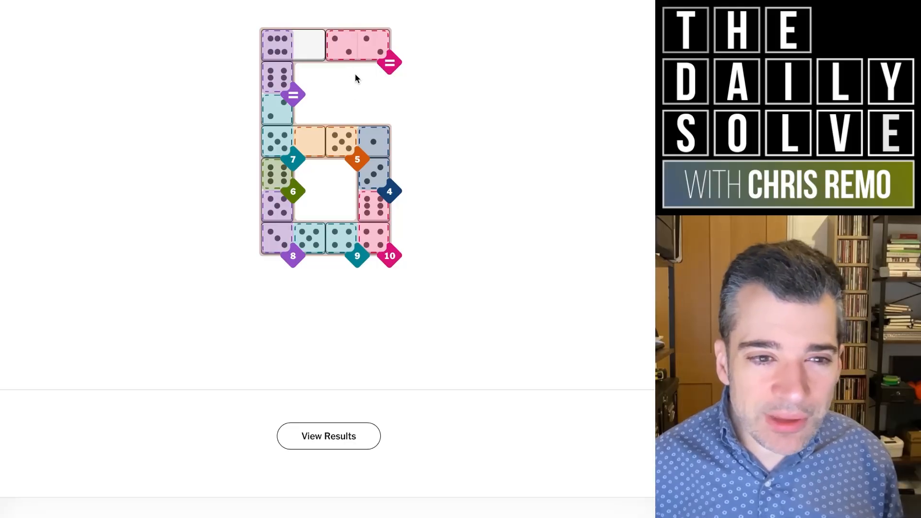